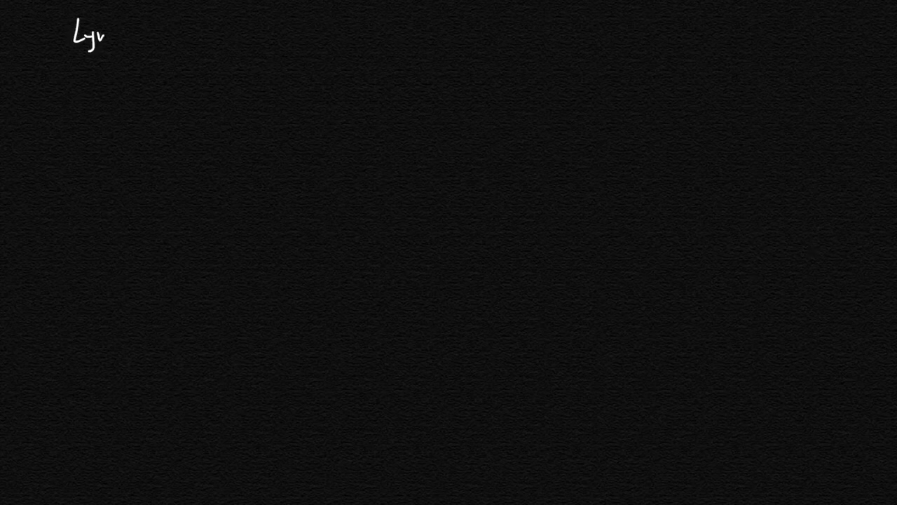
- Handwrite the heading 'Lymphoid Tissues'
text(Lymphoid)
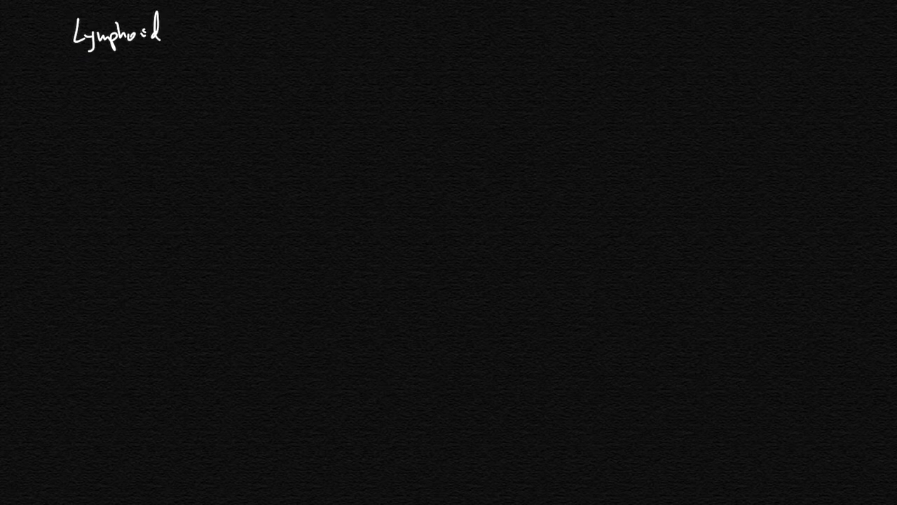
text(Tissue)
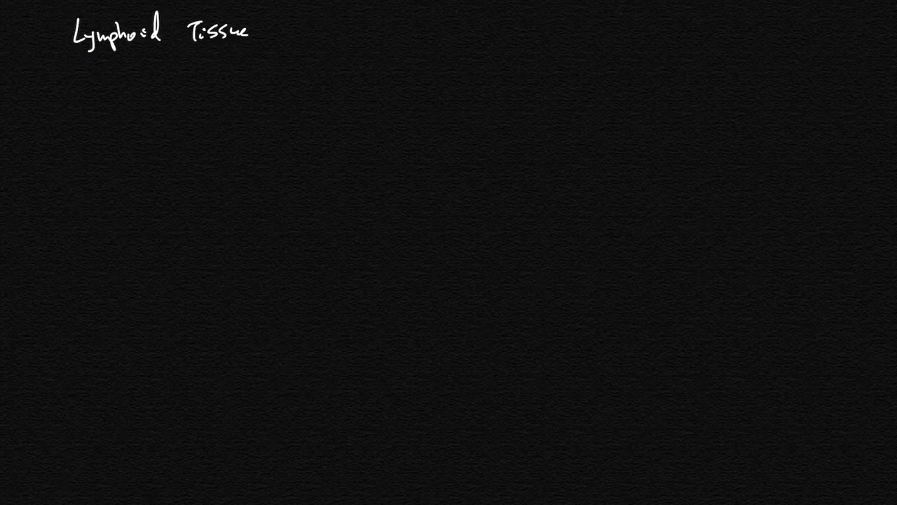
text(s)
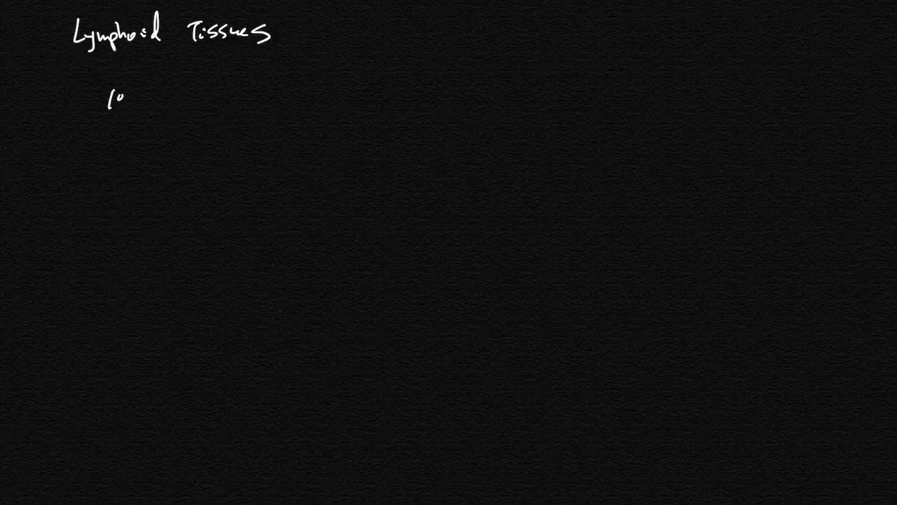
- Write the 1° column (Thymus, Marrow) and 2° column starting with Adenoid
text(2°)
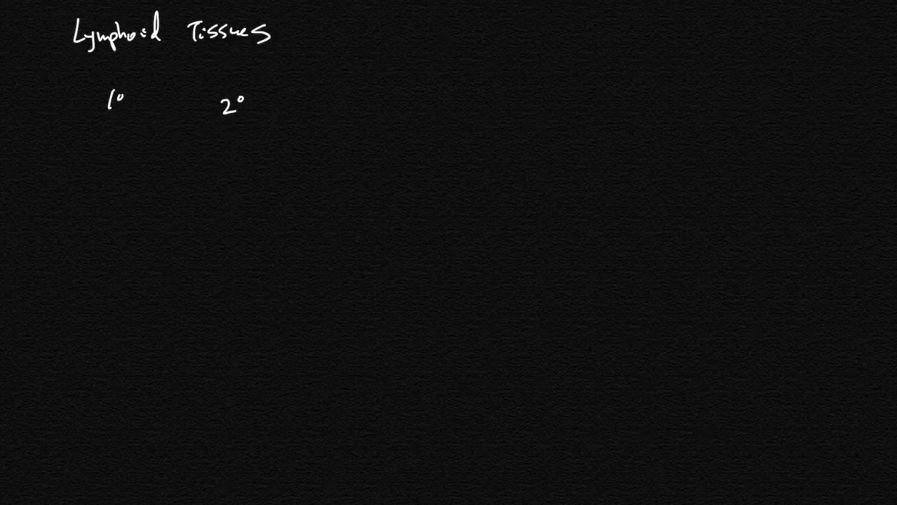
text(T)
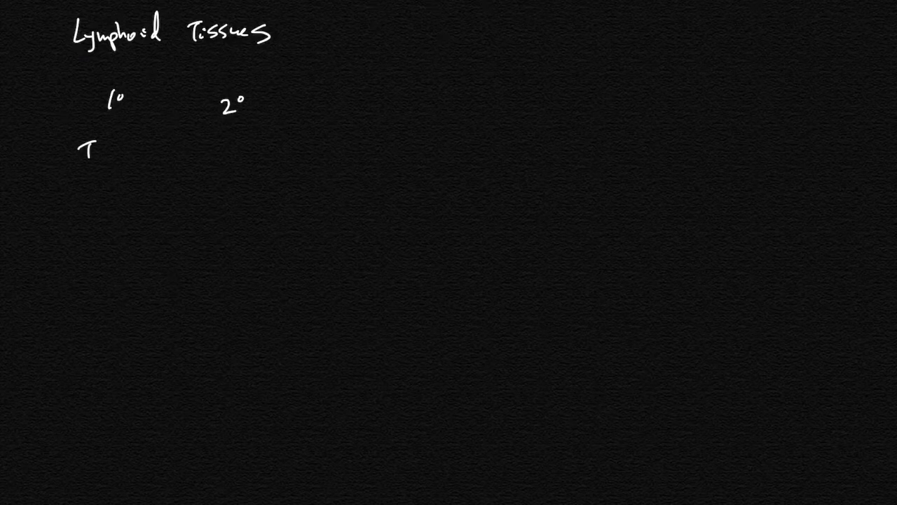
text(hymus)
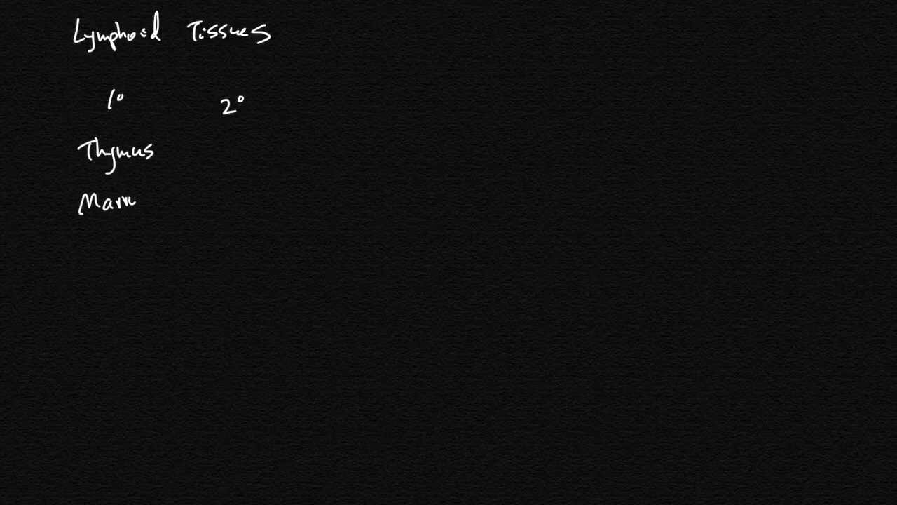
text(row)
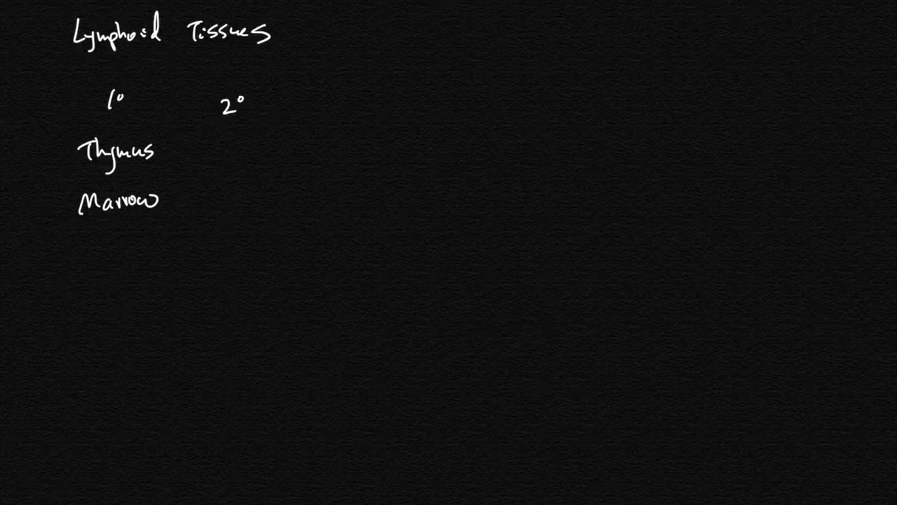
text(Adenoid)
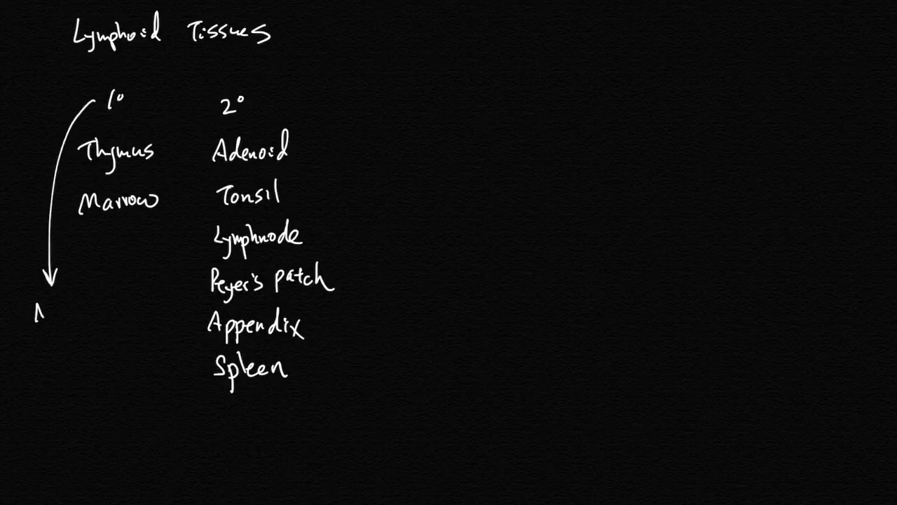
- Write the labels 'Naive T cells' and 'B cells'
text(Naive)
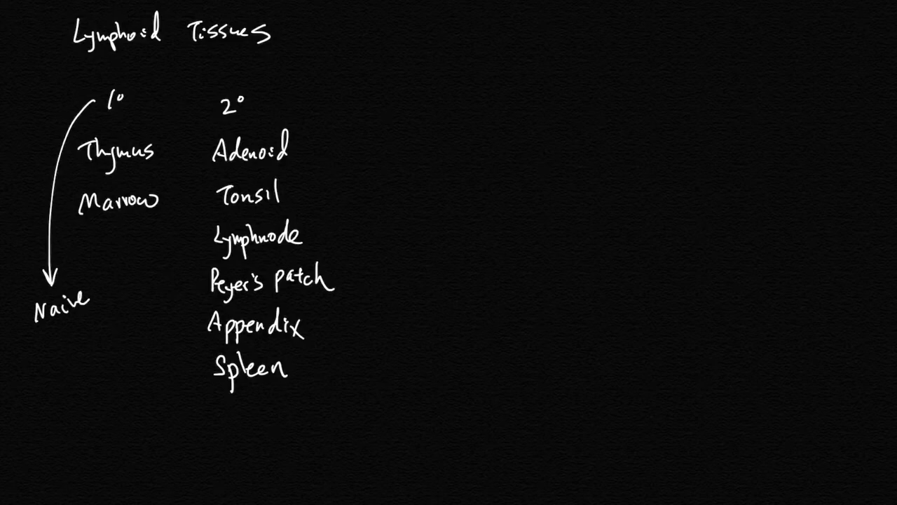
text(T cells)
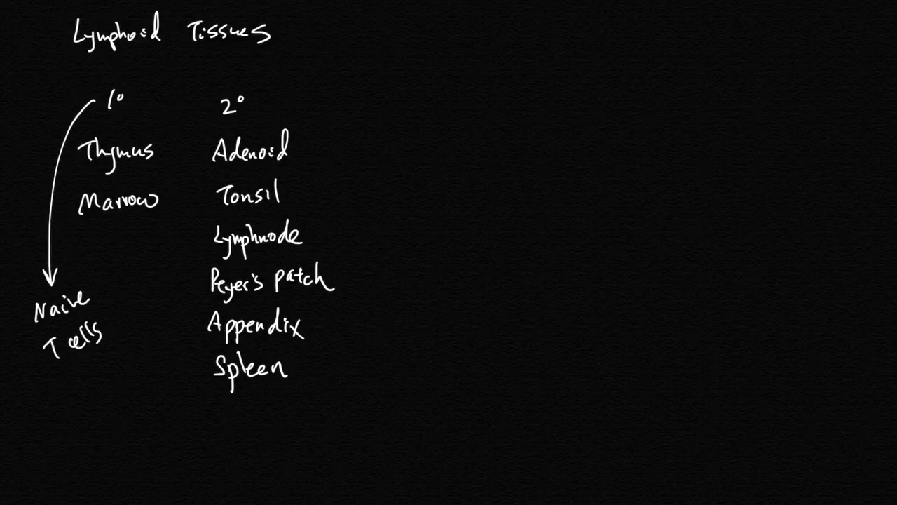
text(B ce)
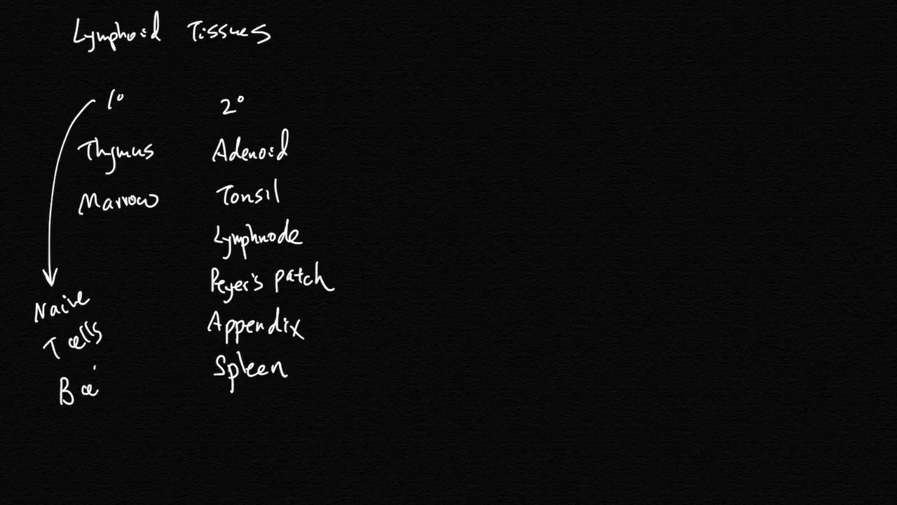
text(cells)
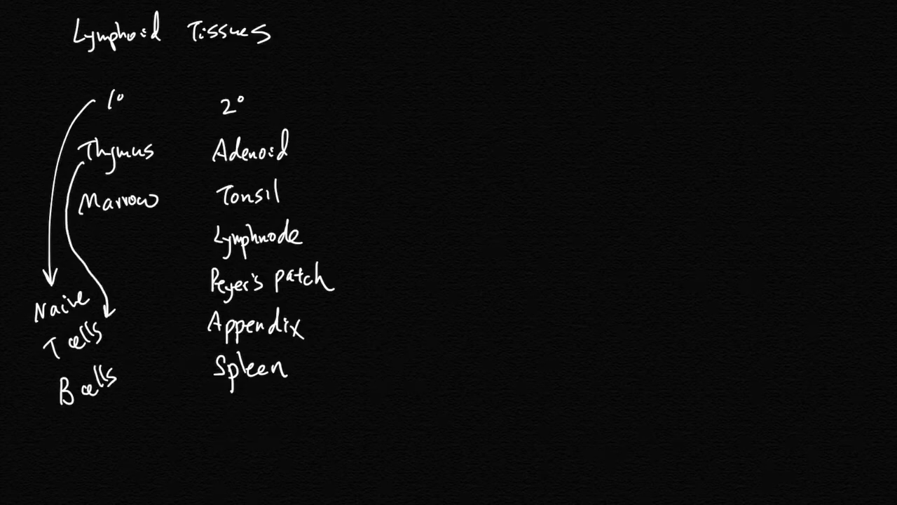
- Draw an arrow from Marrow to B cells and a looping path labelled 2° 2° 2°
drag(91, 217, 113, 308)
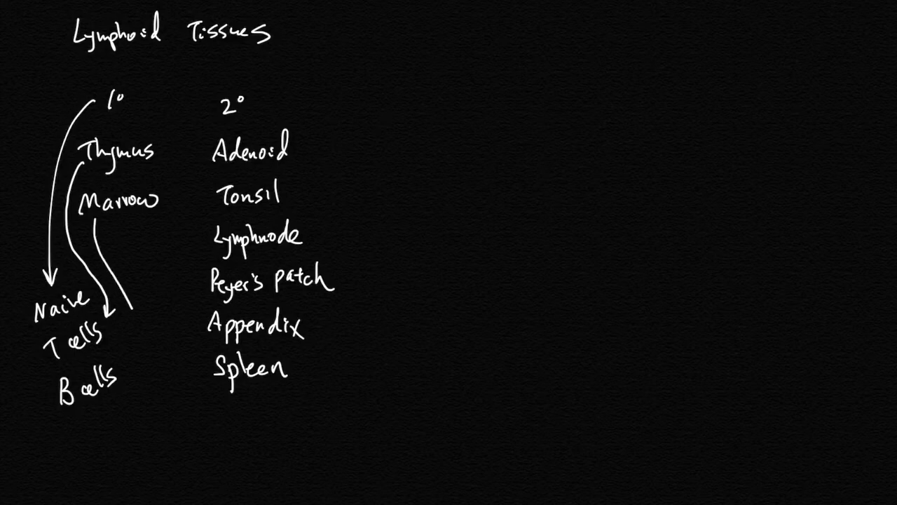
drag(95, 217, 129, 358)
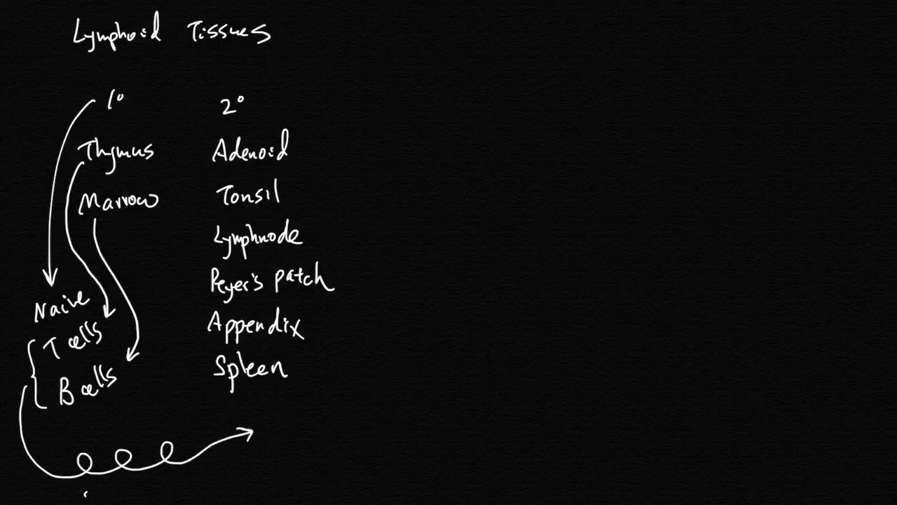
text(2° 2°)
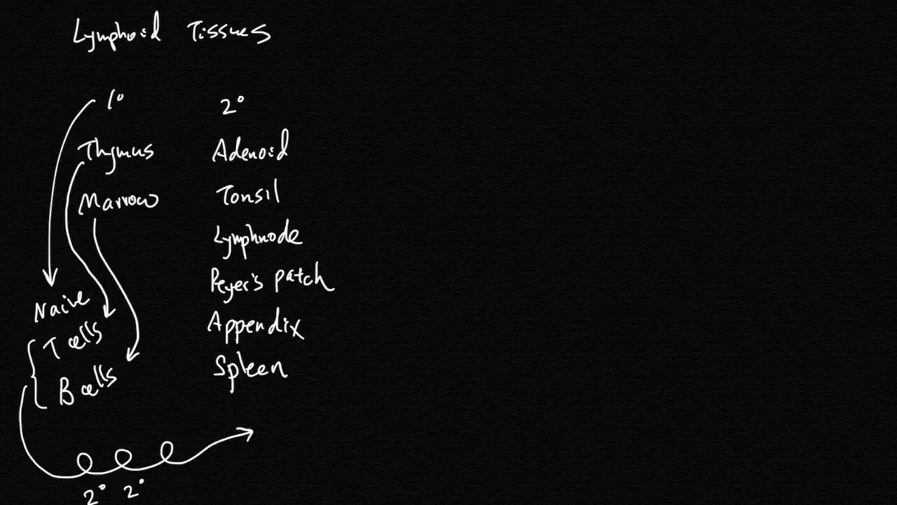
text(2°)
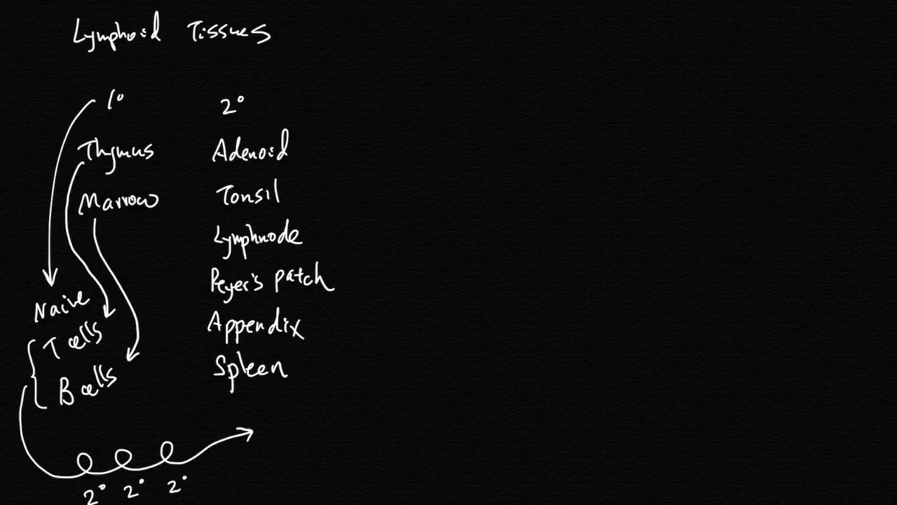
drag(256, 108, 357, 109)
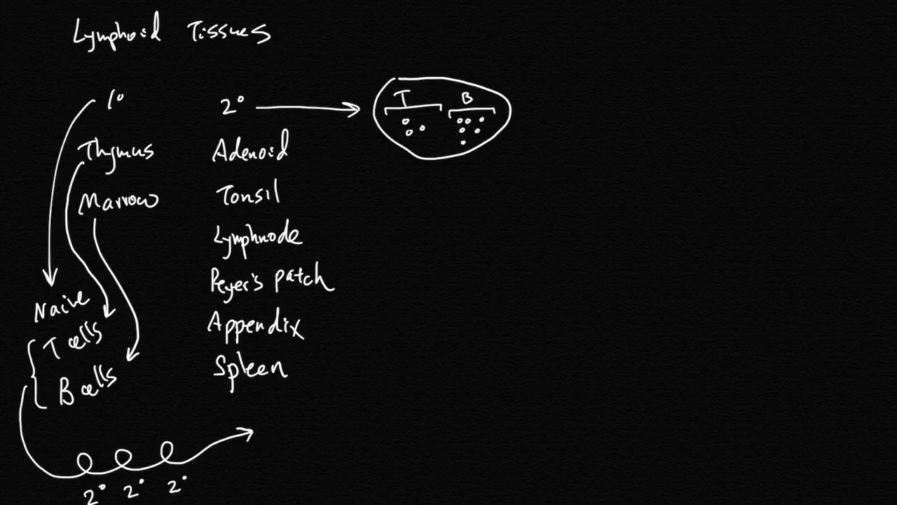
- Write 'Marrow' with a leftward arrow at the top right
text(Mavn)
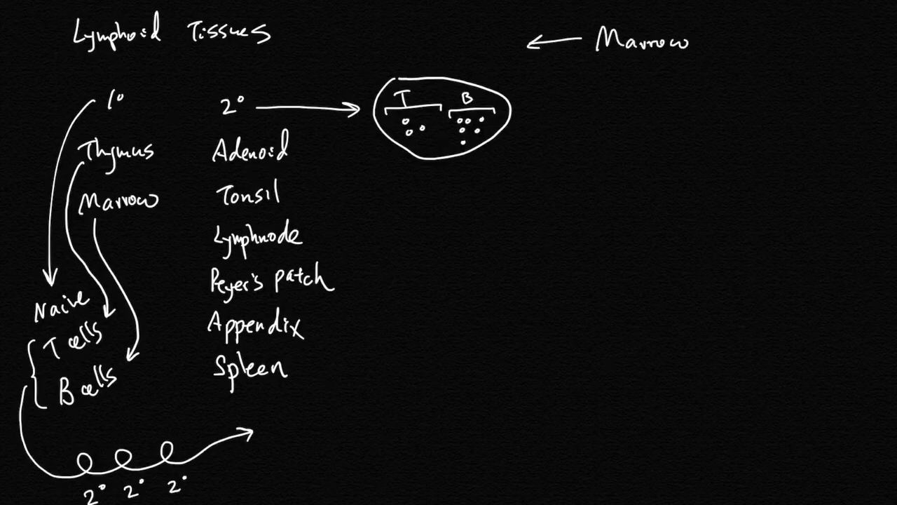
- Write HSC with arrows to Thymus and Marrow, labels T & and B &, underlined
text(HSC)
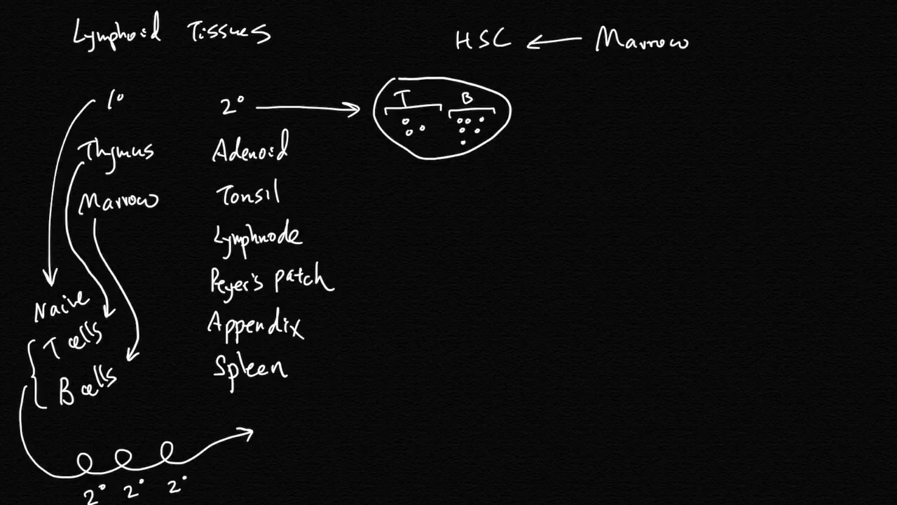
drag(448, 49, 148, 133)
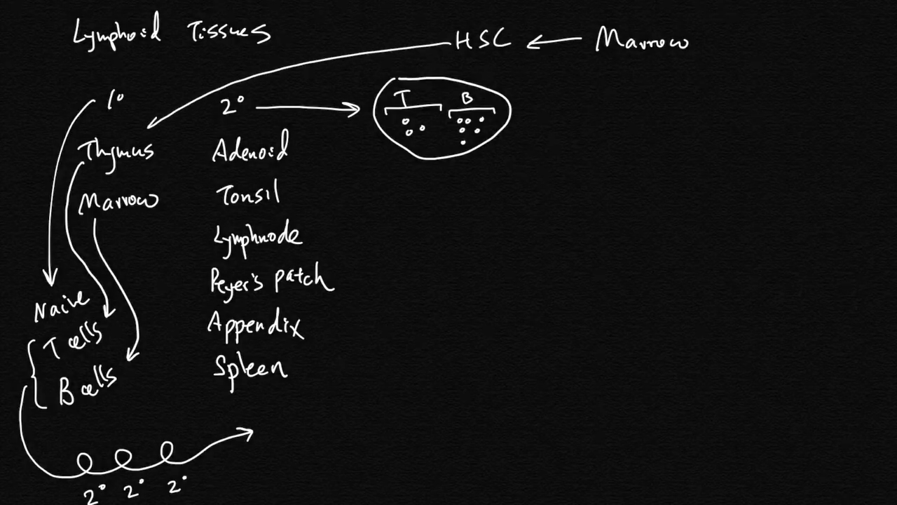
drag(203, 105, 172, 179)
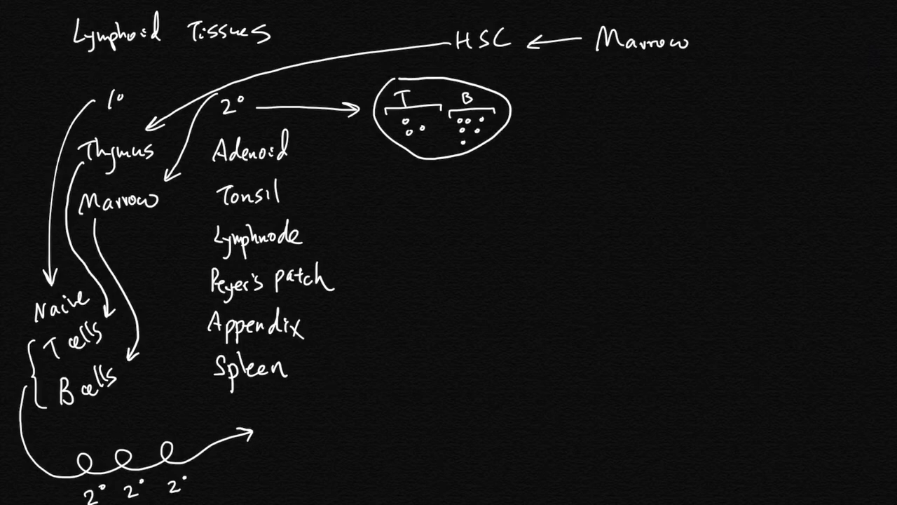
text(T &)
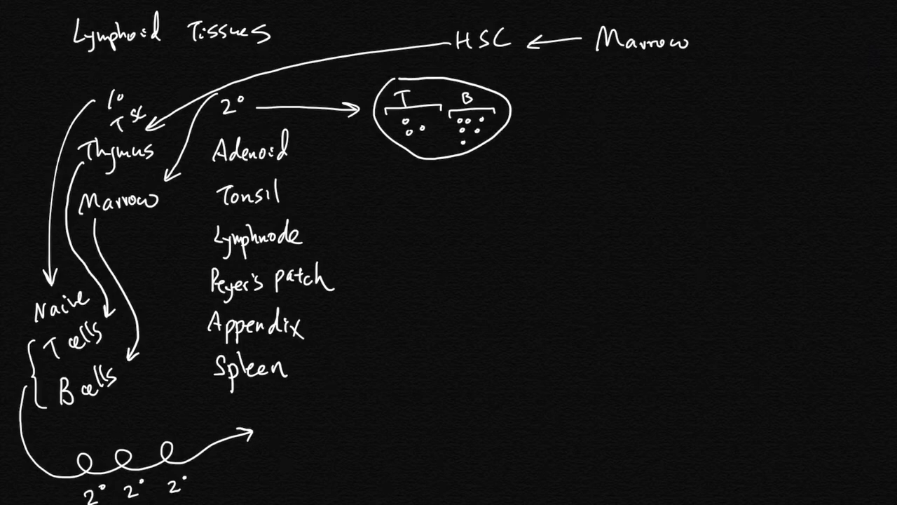
text(BS)
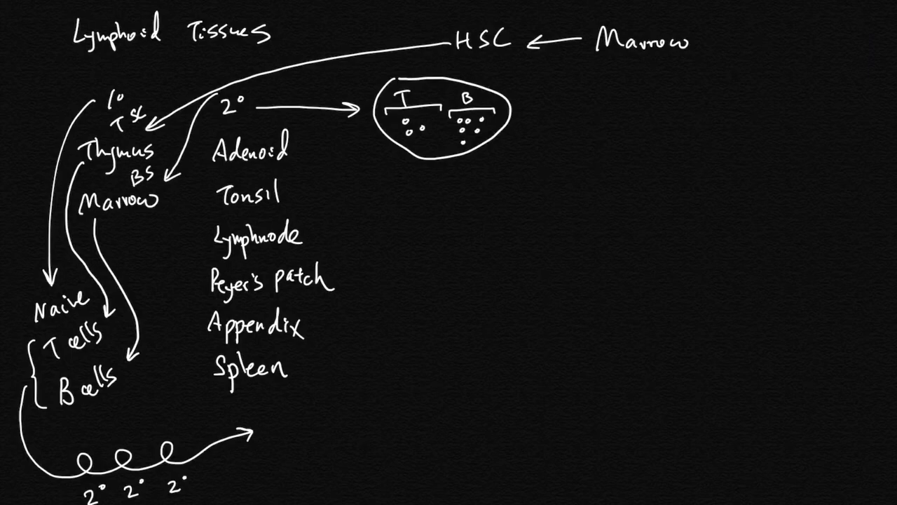
drag(593, 63, 687, 63)
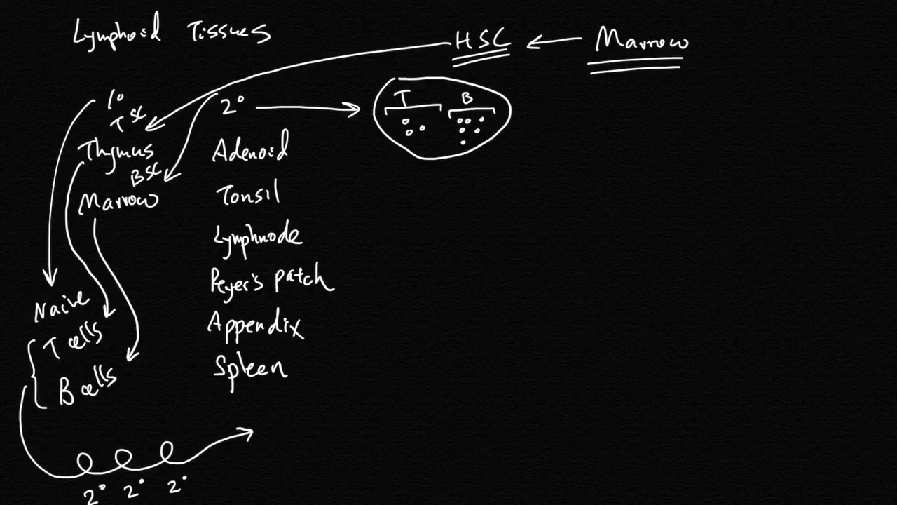
- Note 'After 2nd trimester' under Marrow and add Liver pointing to HSC
text(Aff)
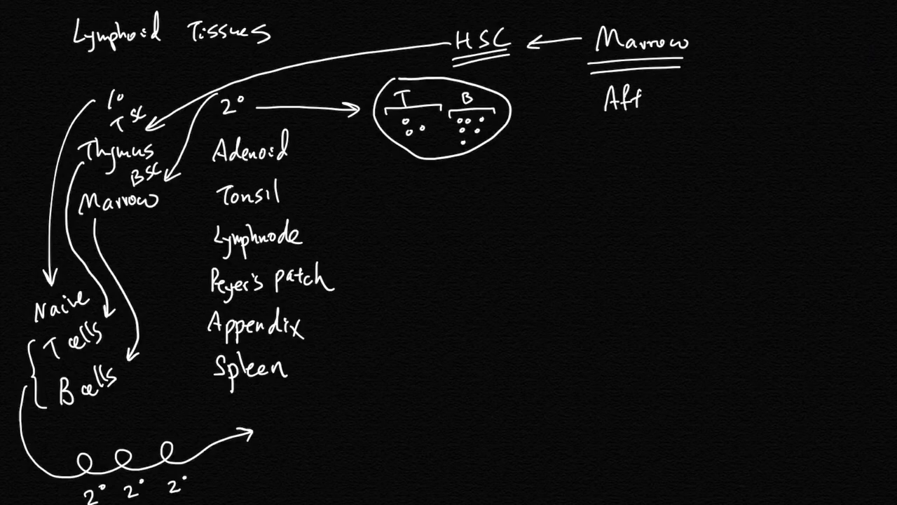
text(After 2°)
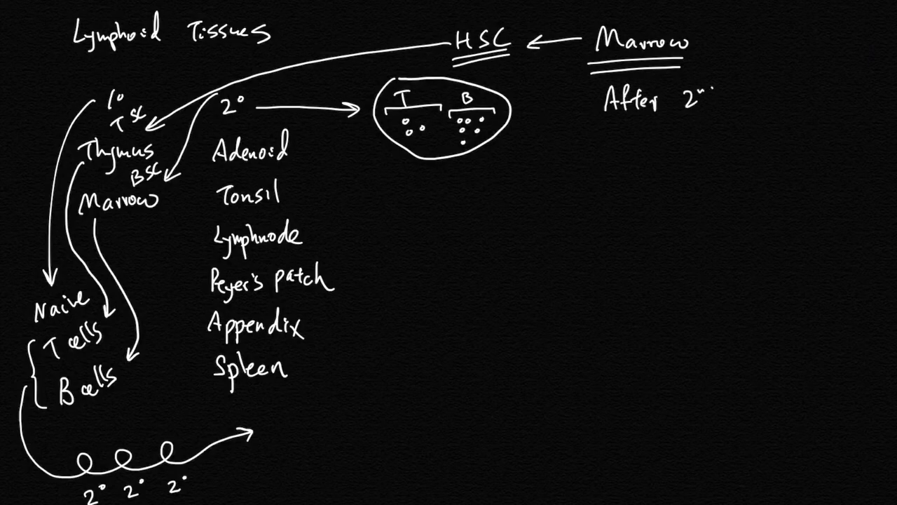
text(trim)
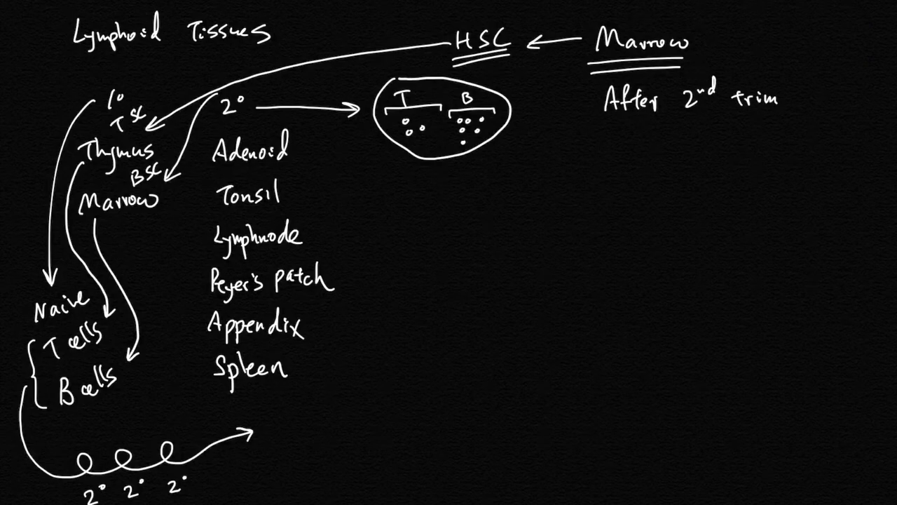
text(ester)
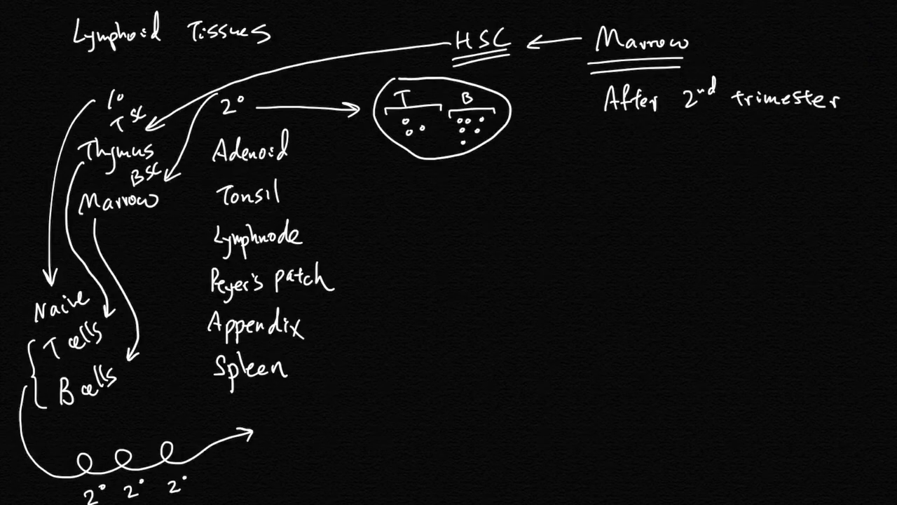
text(Liver)
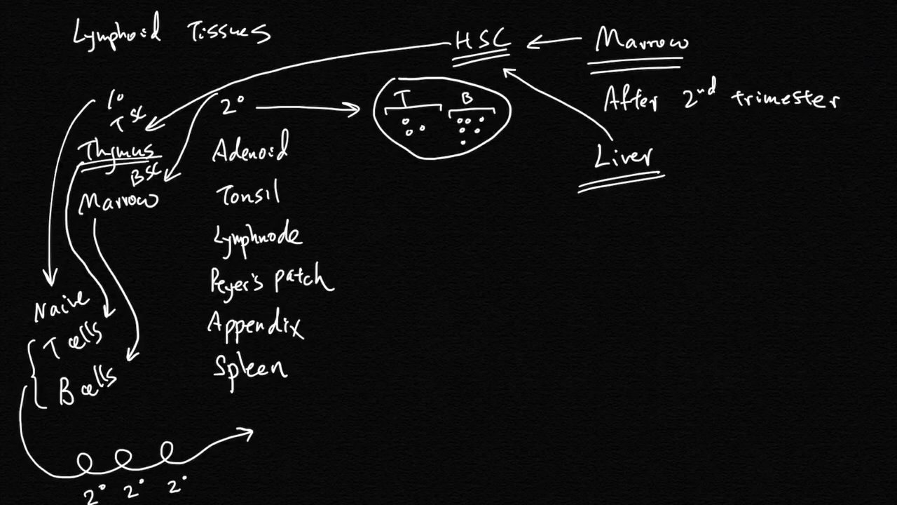
- Link Thymus to '6 month old', T cells to '40 years old', and circle Peyer's patch, Appendix, Spleen
drag(175, 161, 449, 211)
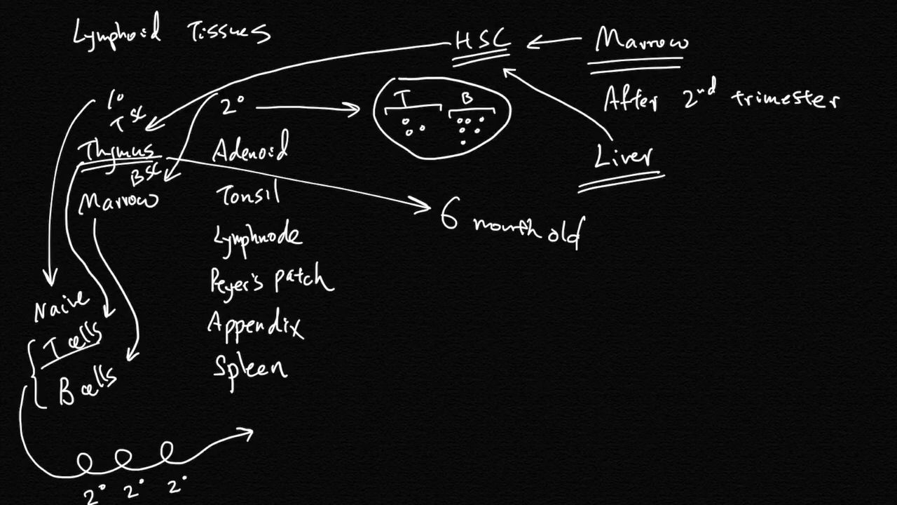
drag(126, 336, 421, 284)
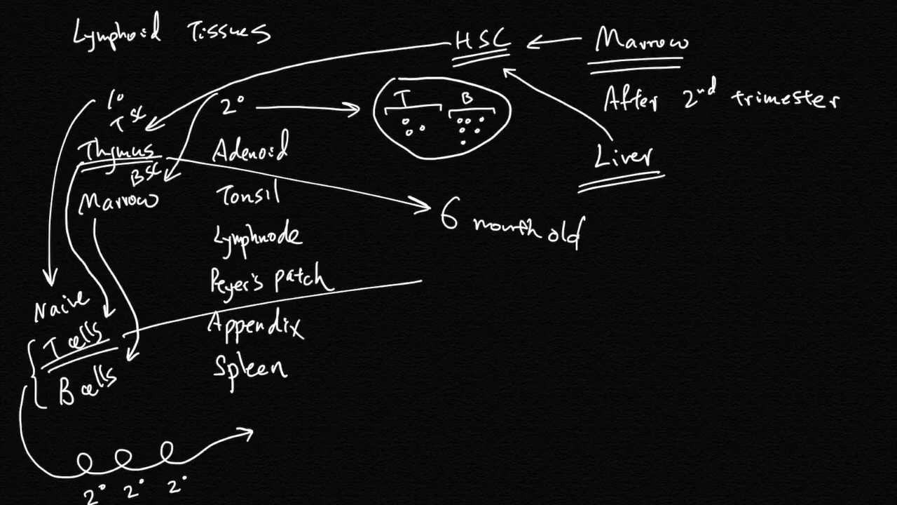
text(2°)
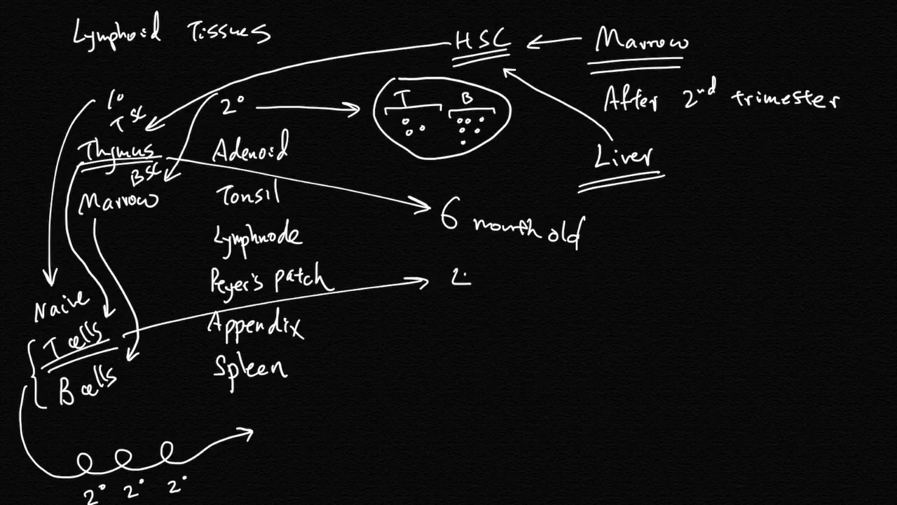
text(40)
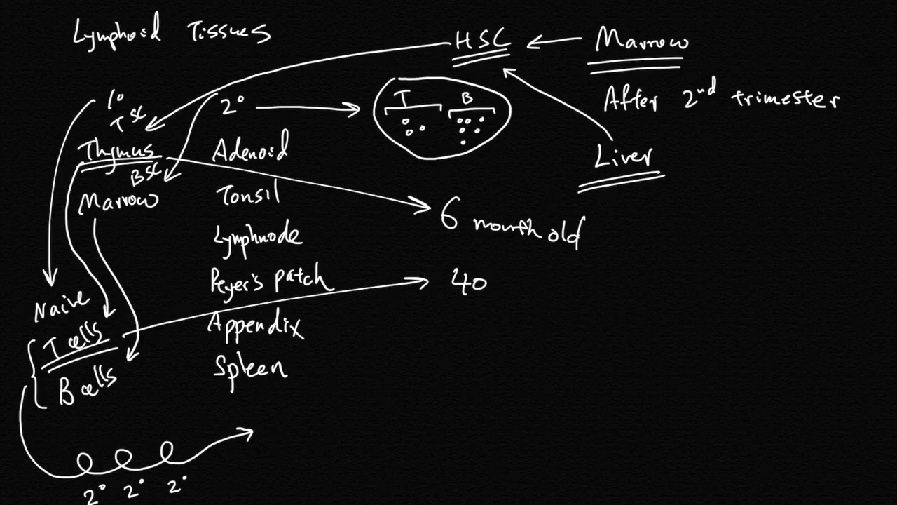
text(years .)
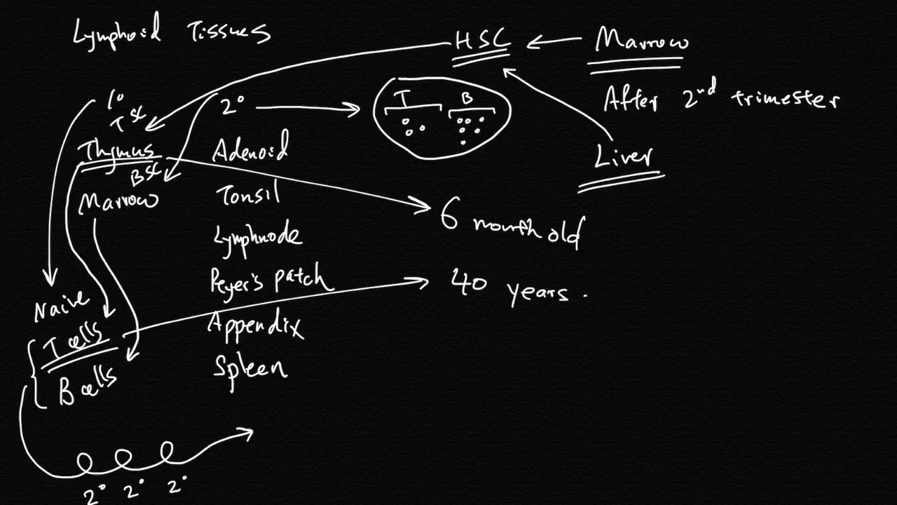
text(old)
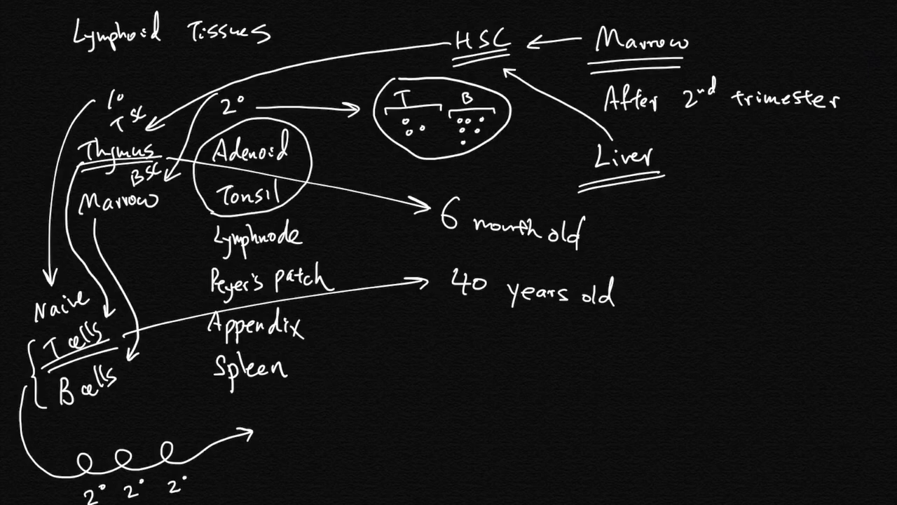
drag(210, 231, 337, 337)
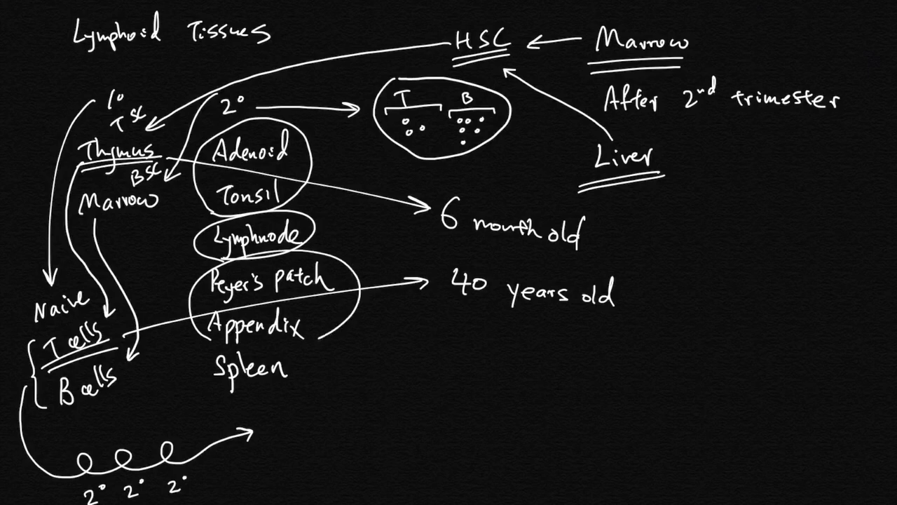
drag(207, 372, 287, 372)
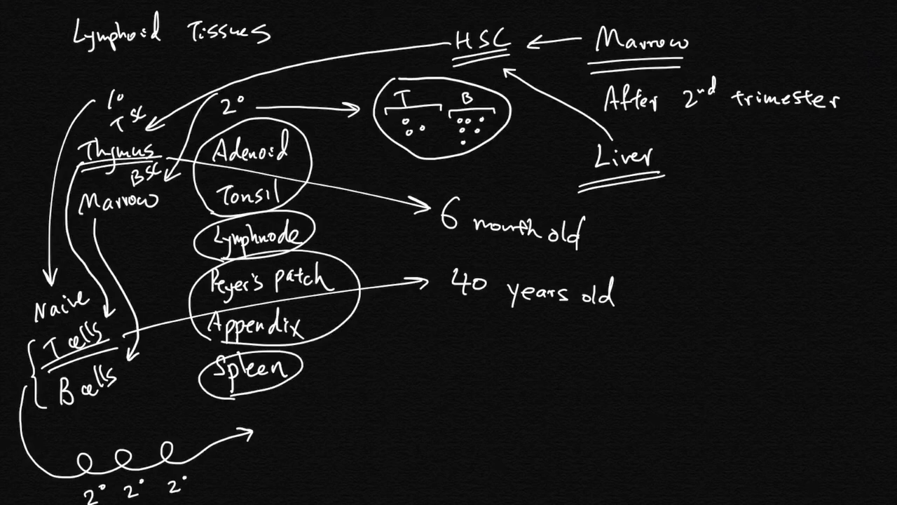